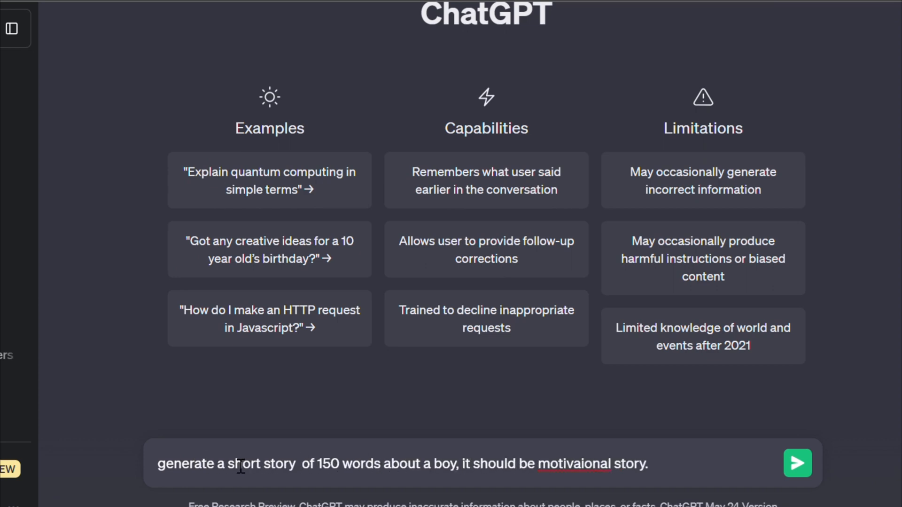
Step: Send ChatGPT the prompt for a 150-word motivational short story about a boy
left_click(799, 464)
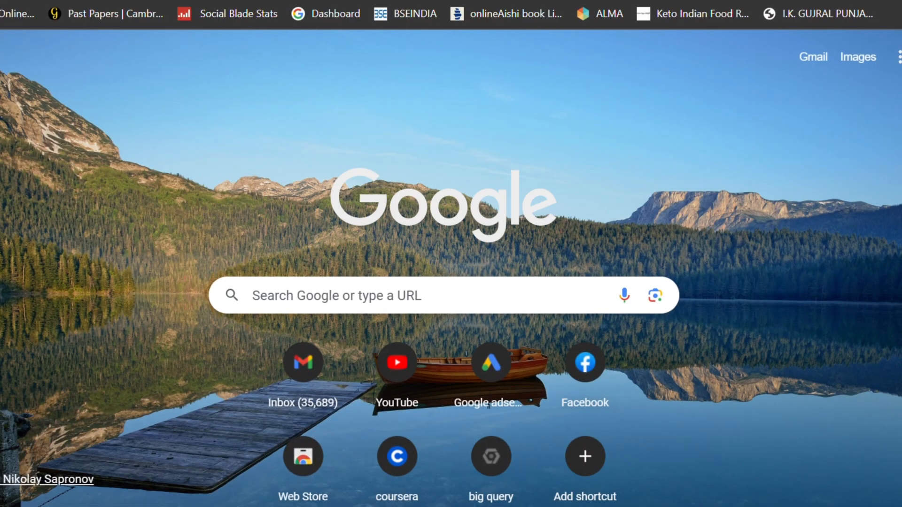
Step: Search Google for 'leonardo ai' and open the Leonardo AI site
type("leo")
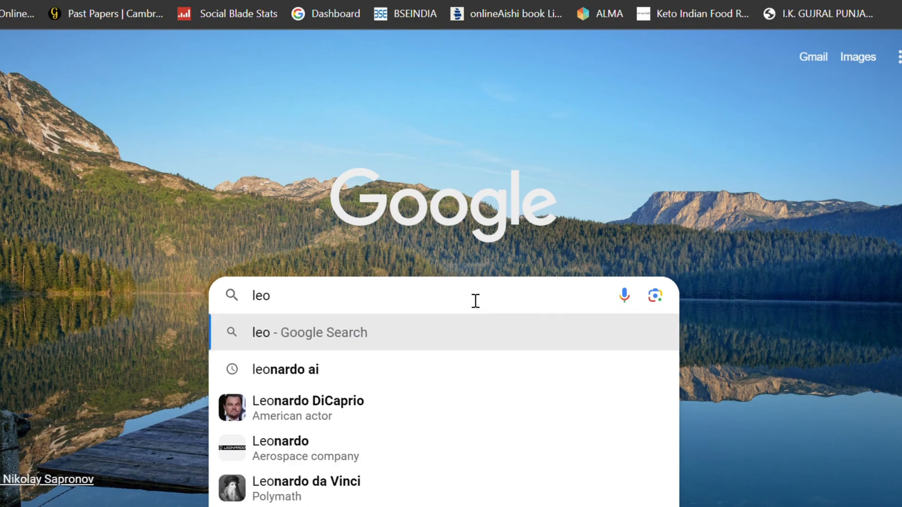
left_click(286, 370)
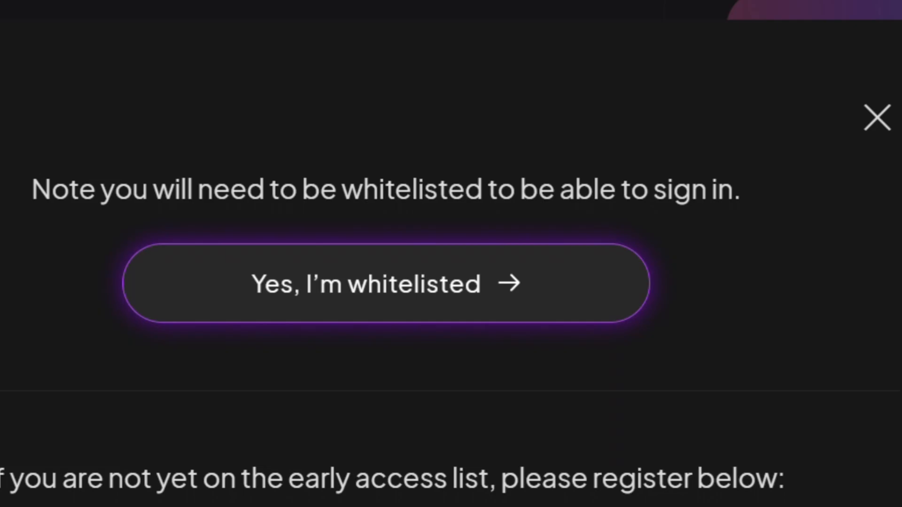
mouse_move(519, 290)
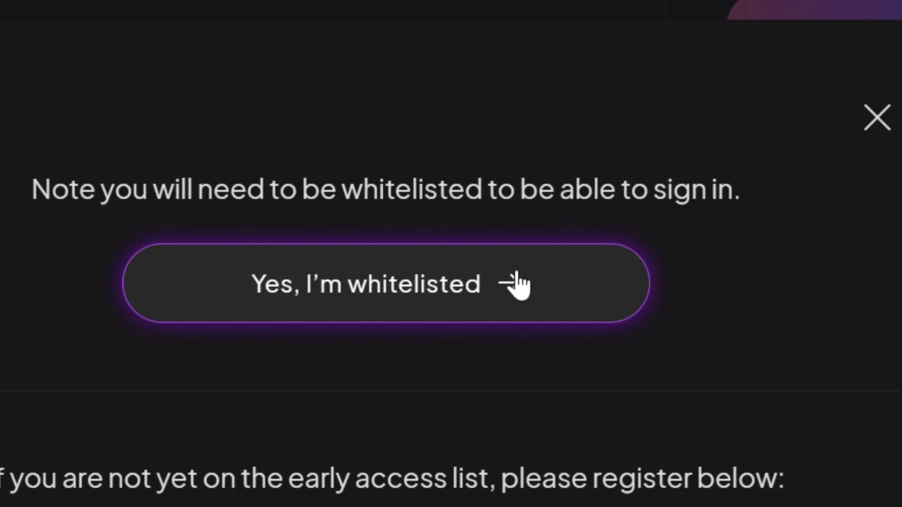
scroll("down", 3)
type("remo")
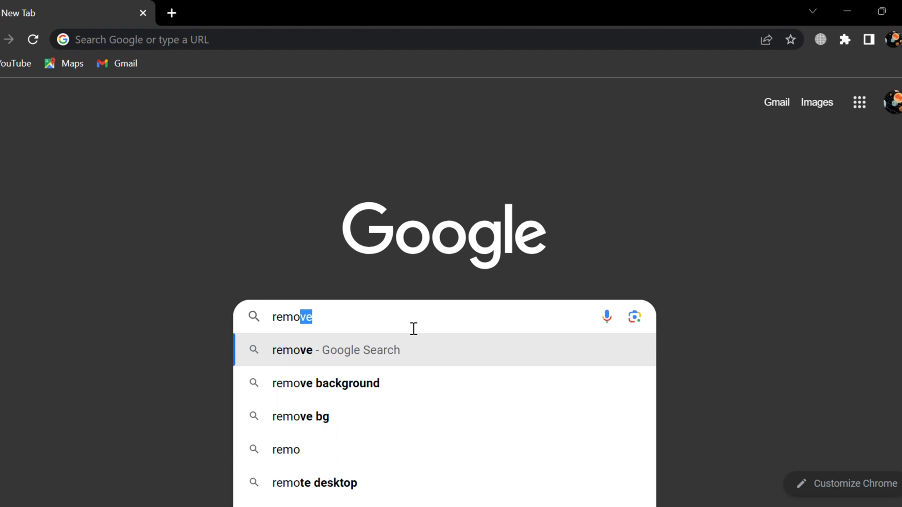
Step: Search 'remove background' and open the remove.bg result
left_click(325, 383)
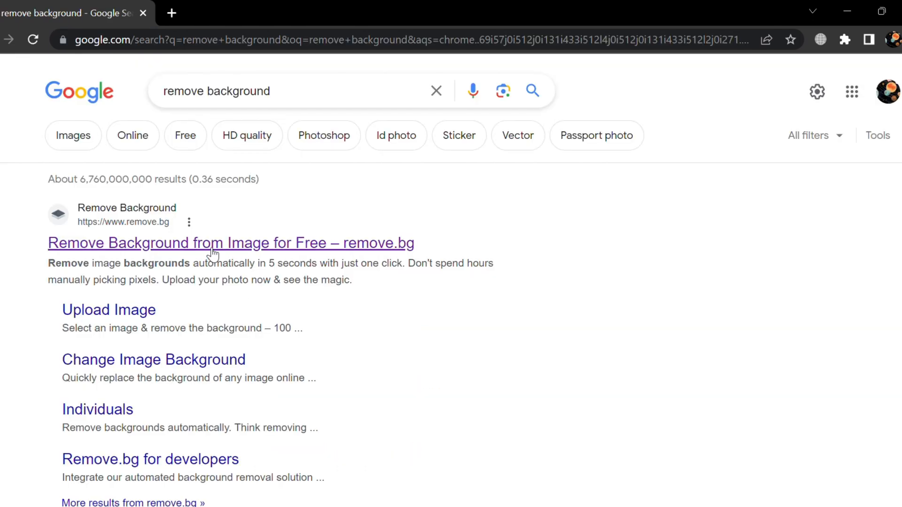
left_click(213, 243)
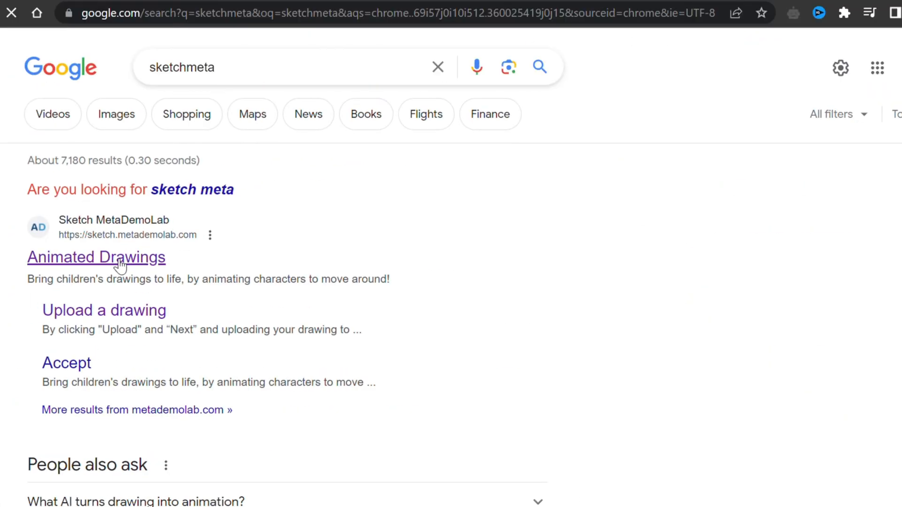
Step: Upload the cartoon boy to Animated Drawings and accept its bounding box and outline
left_click(96, 258)
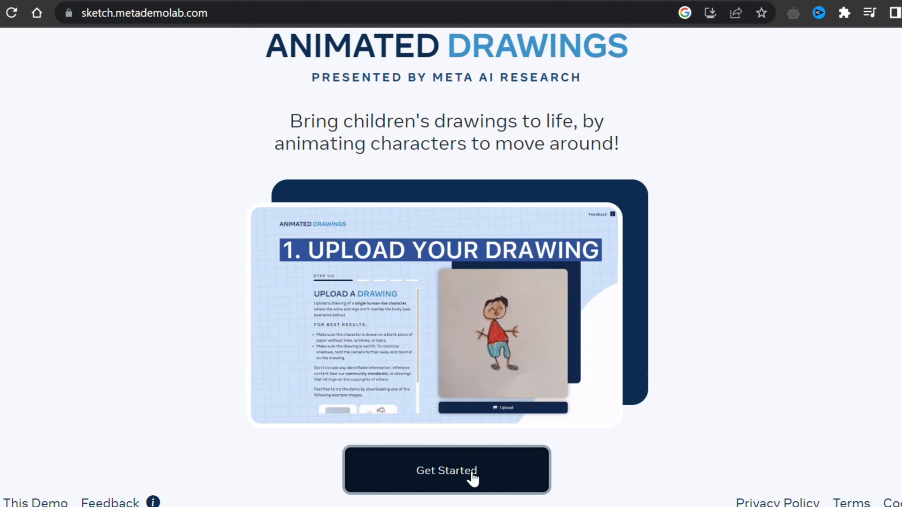
left_click(446, 471)
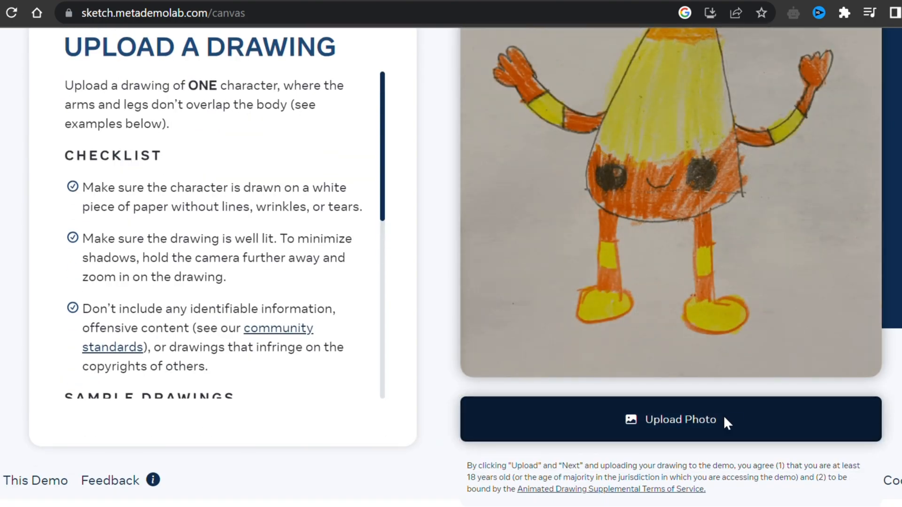
left_click(680, 420)
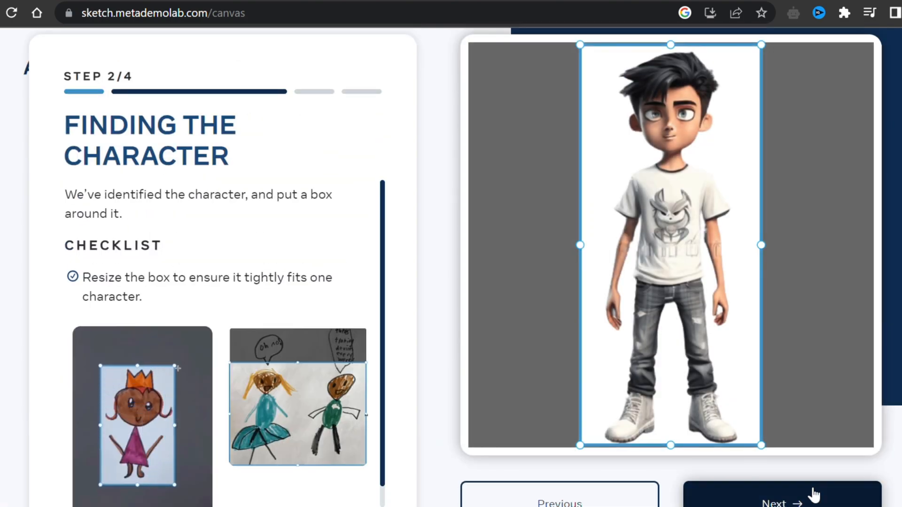
left_click(782, 501)
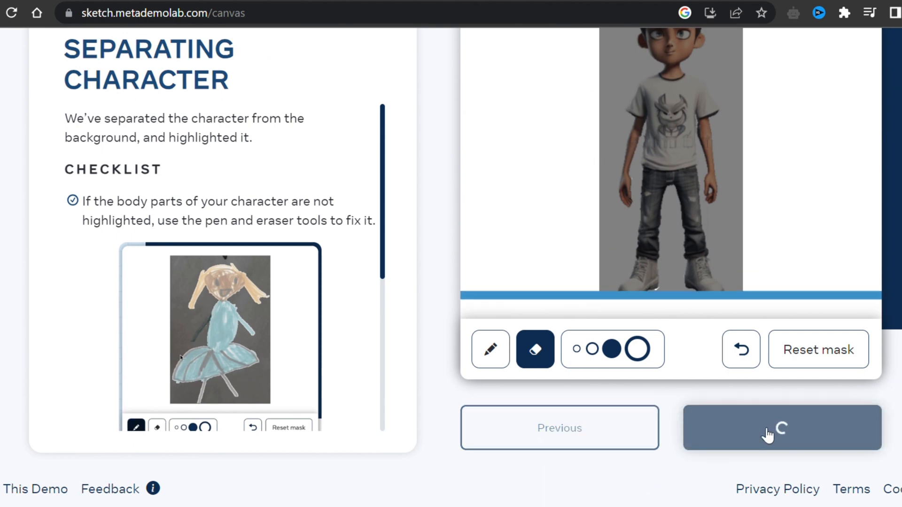
left_click(781, 428)
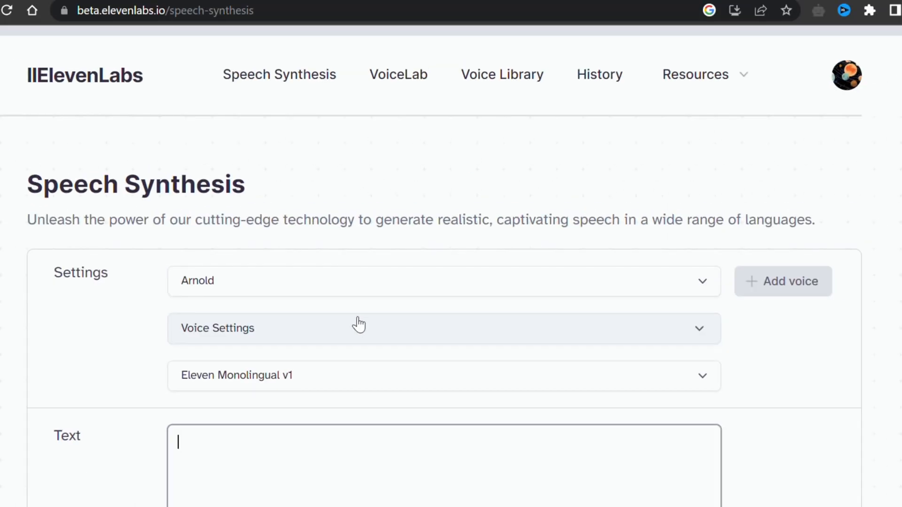
Step: Enter "Hi, welcome to my channel." in Speech Synthesis and generate the audio
scroll("down", 3)
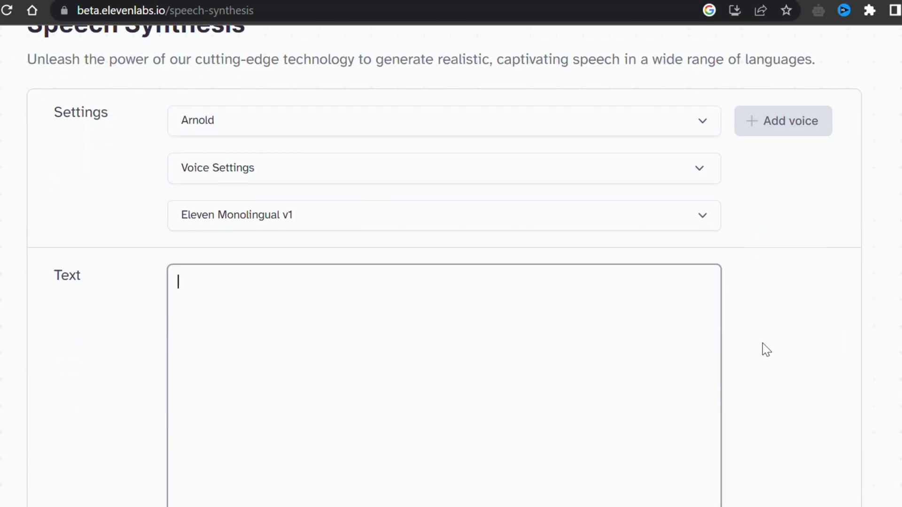
type("Hi, welcome to my channel.")
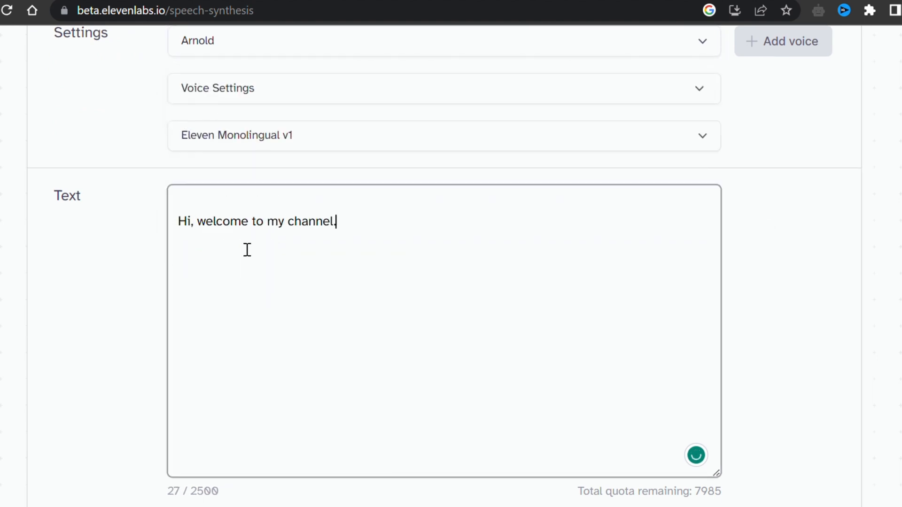
scroll("down", 3)
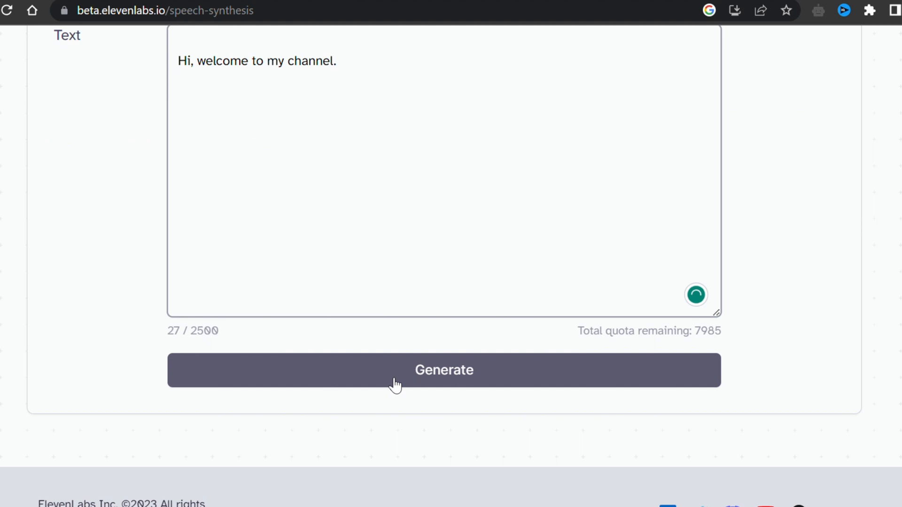
left_click(443, 370)
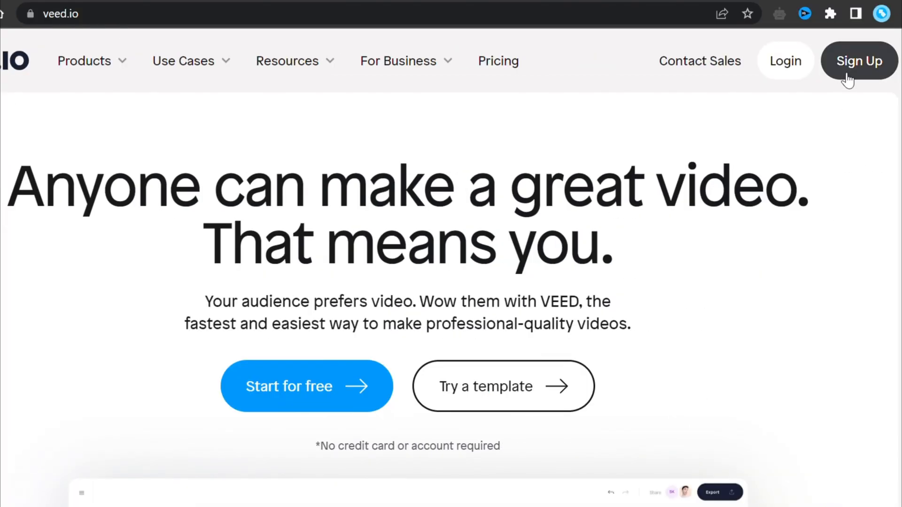
Step: Create a VEED account and open the Media upload options for the project
left_click(859, 61)
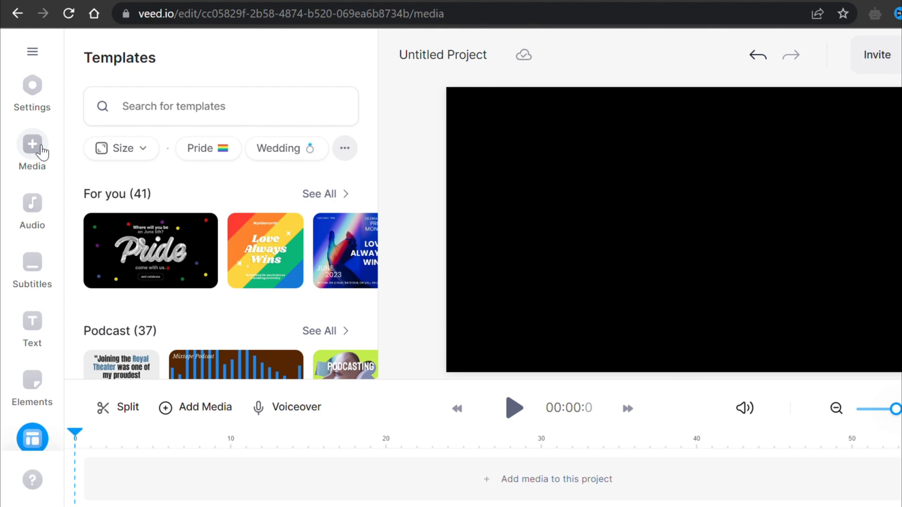
left_click(32, 145)
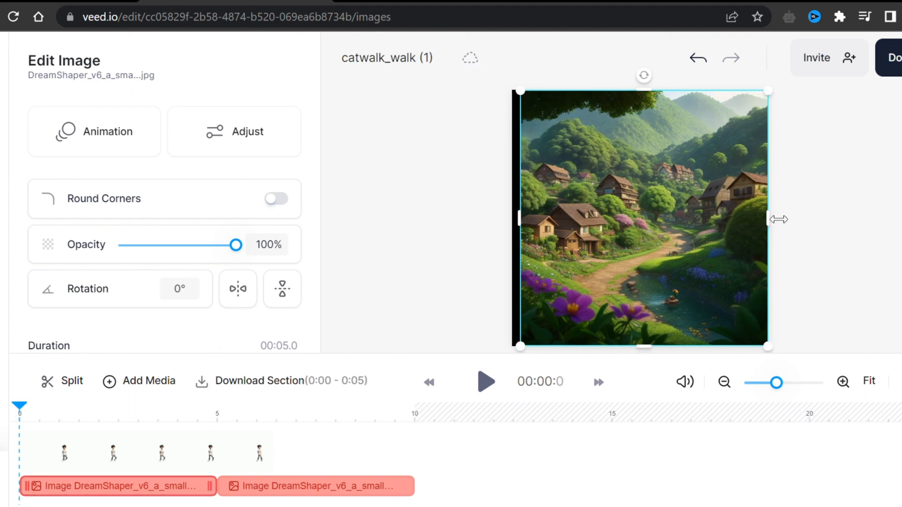
Step: Remove the background from the walking boy clip and stop the preview
left_click(483, 381)
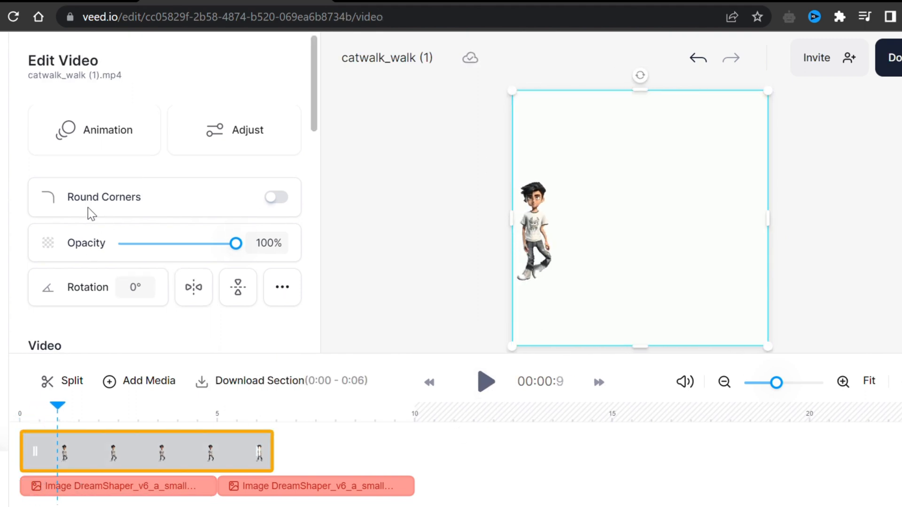
scroll("down", 3)
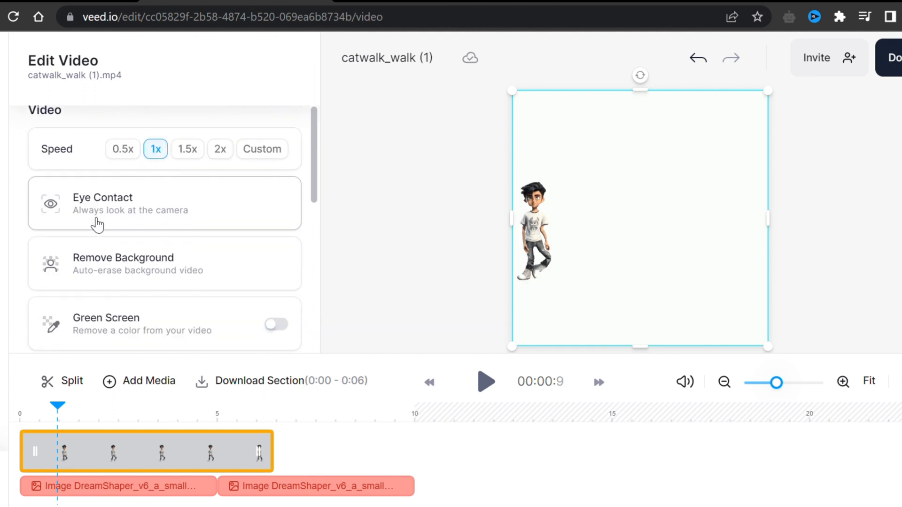
left_click(277, 264)
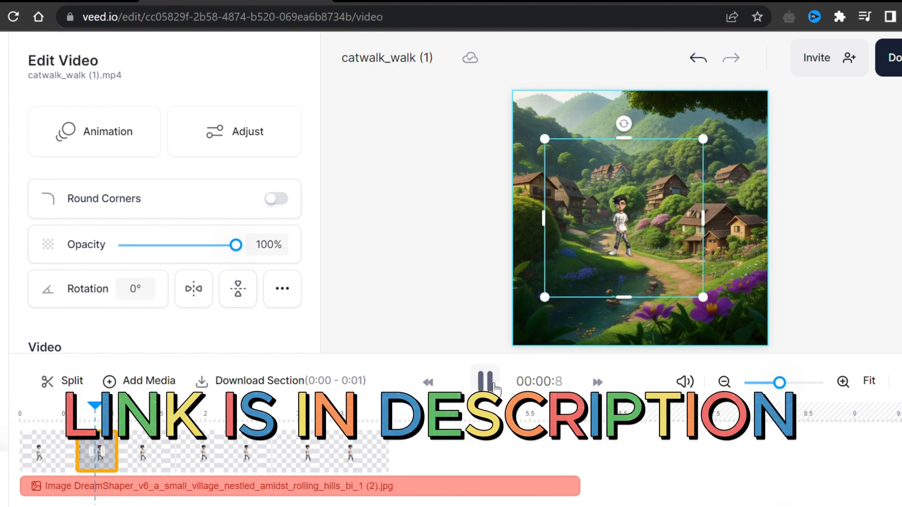
left_click(484, 381)
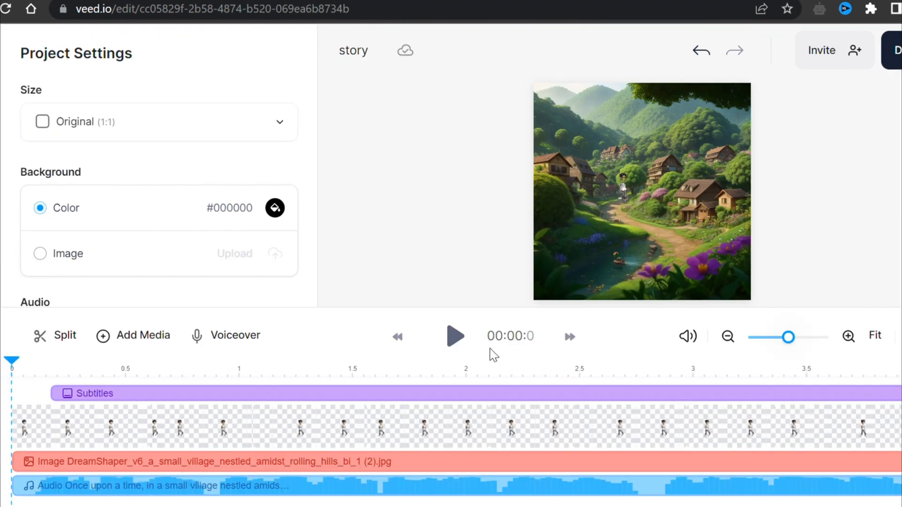
Step: Preview the subtitled story, then reveal the MP4, MP3 and GIF download options
left_click(454, 337)
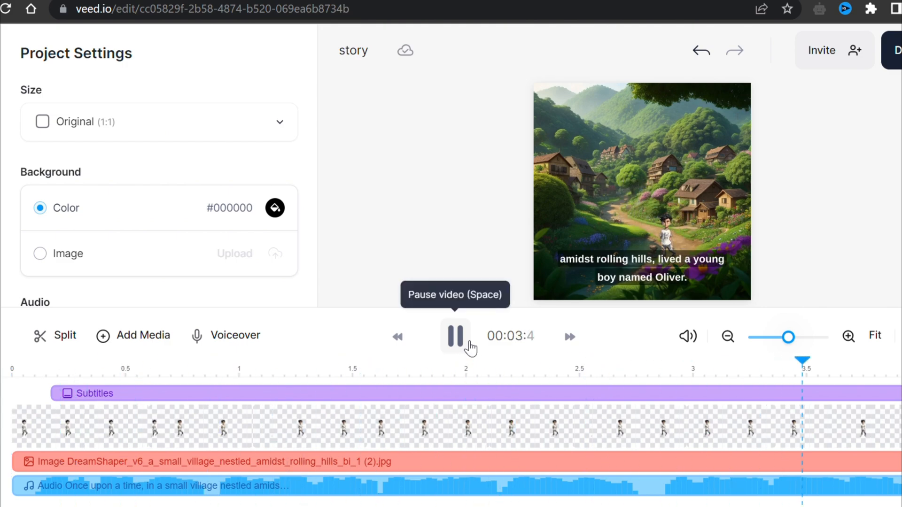
left_click(895, 50)
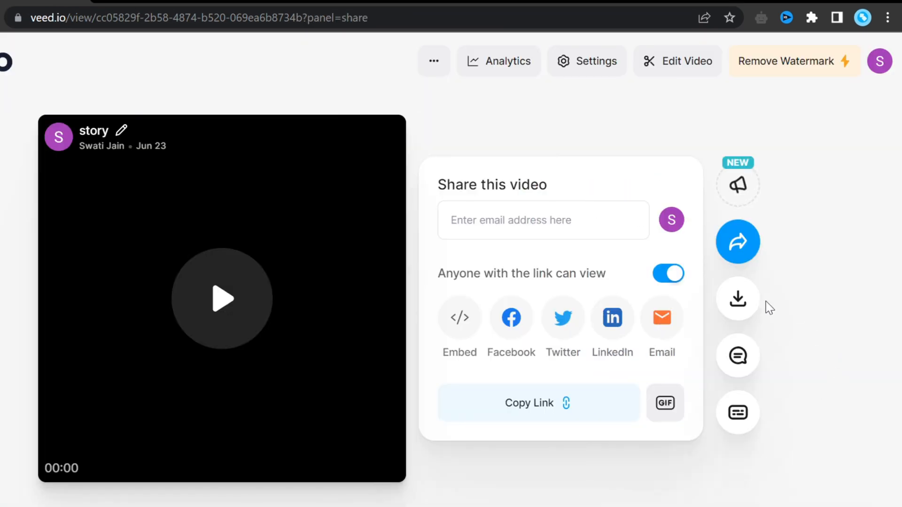
left_click(737, 299)
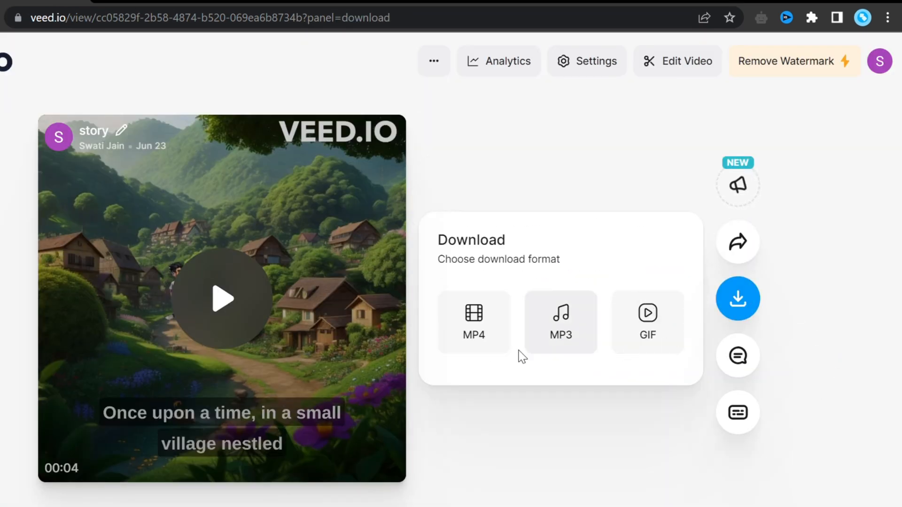